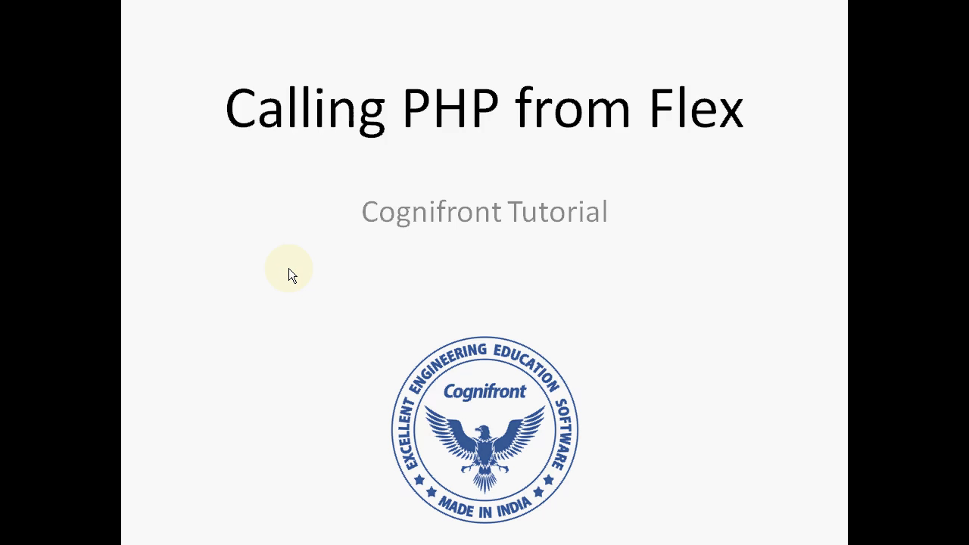
mouse_move(324, 273)
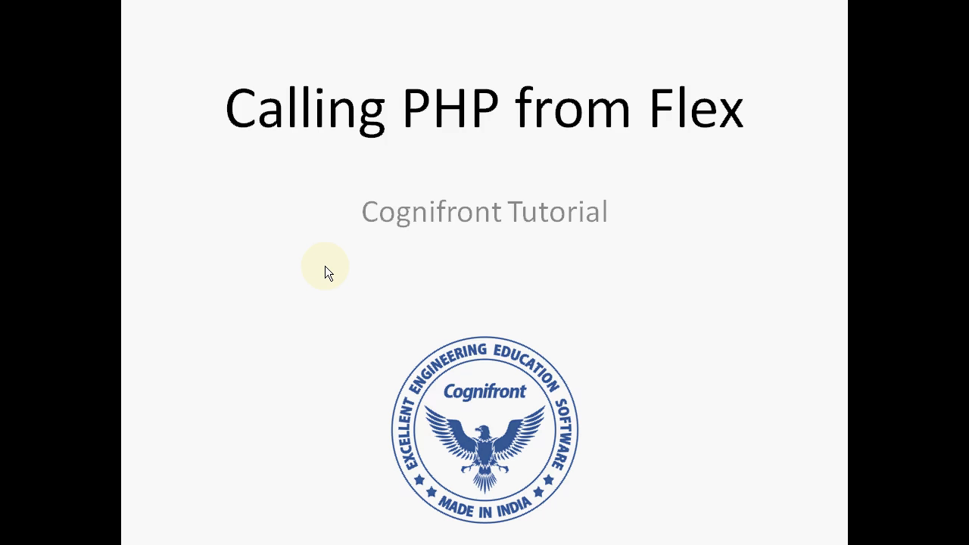
mouse_move(361, 267)
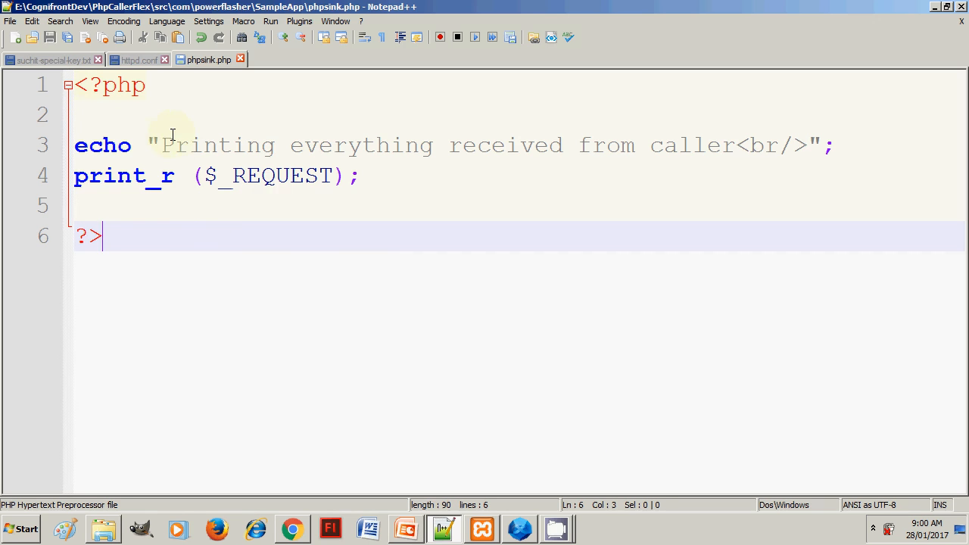
Step: Review the phpsink.php code that prints the $_REQUEST array with print_r
drag(161, 145, 806, 145)
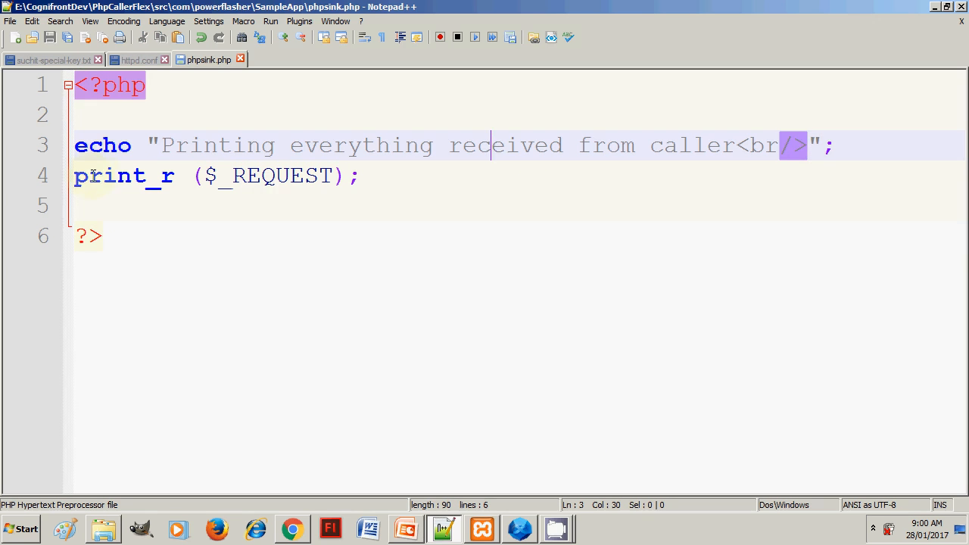
double_click(275, 176)
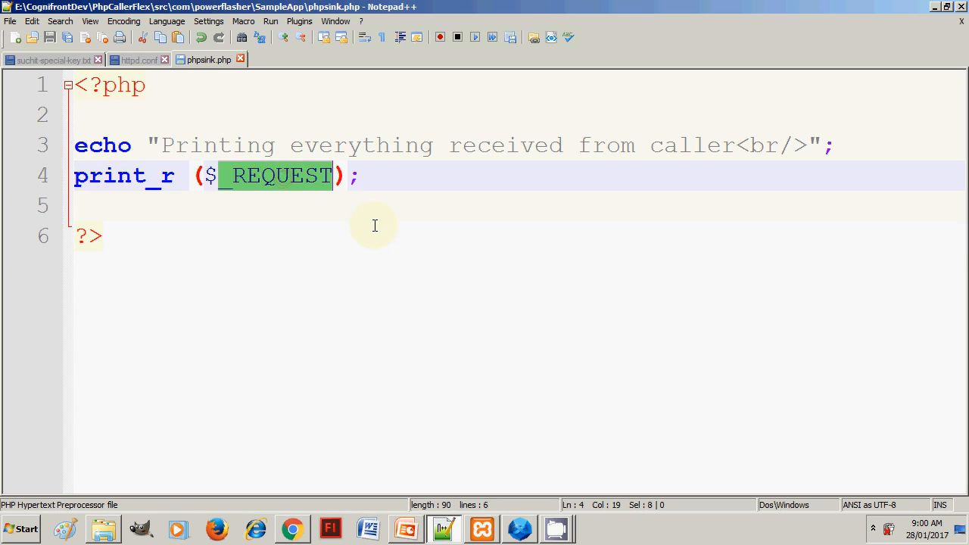
click(103, 236)
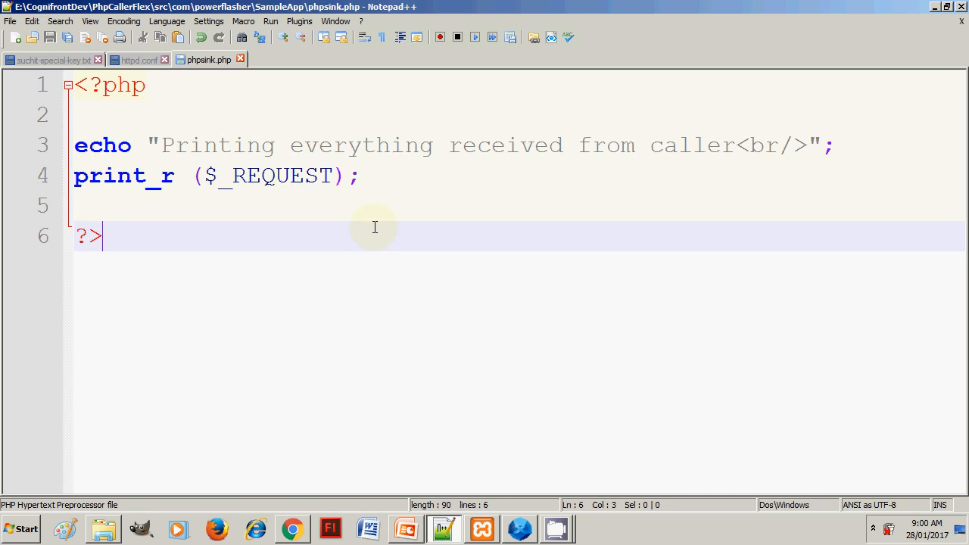
mouse_move(324, 439)
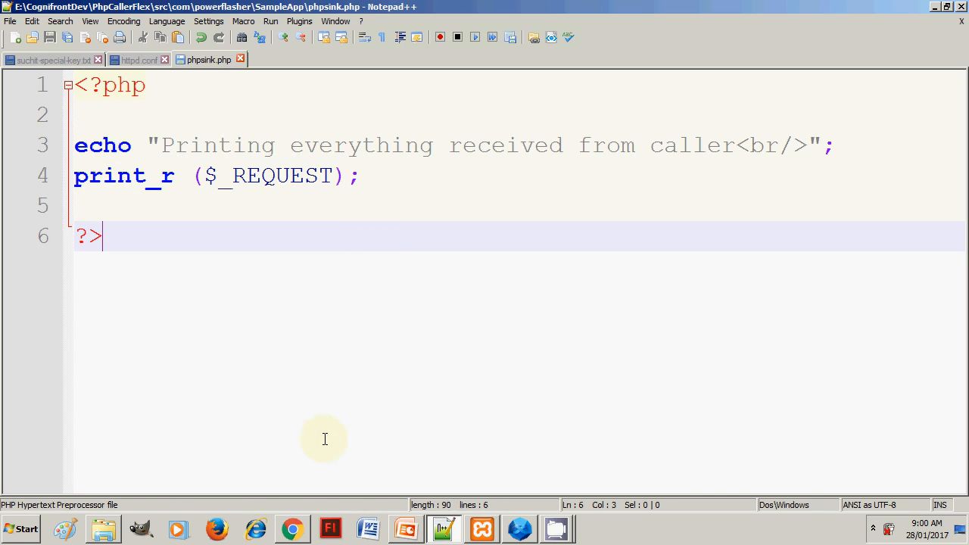
mouse_move(292, 527)
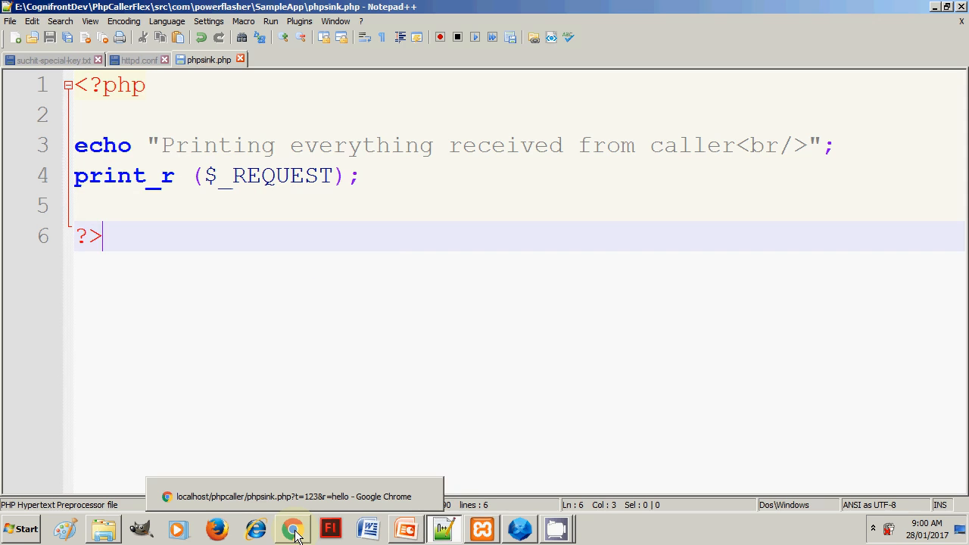
Step: Load phpsink.php in Chrome with ?p=1234&q=hello&t=4178 and check the printed parameters
click(292, 528)
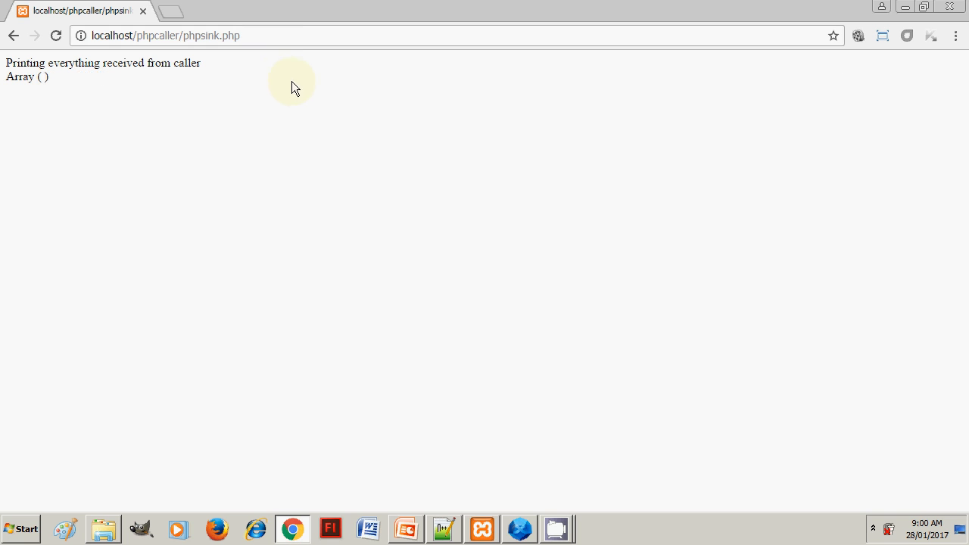
key(ctrl+plus)
text(?)
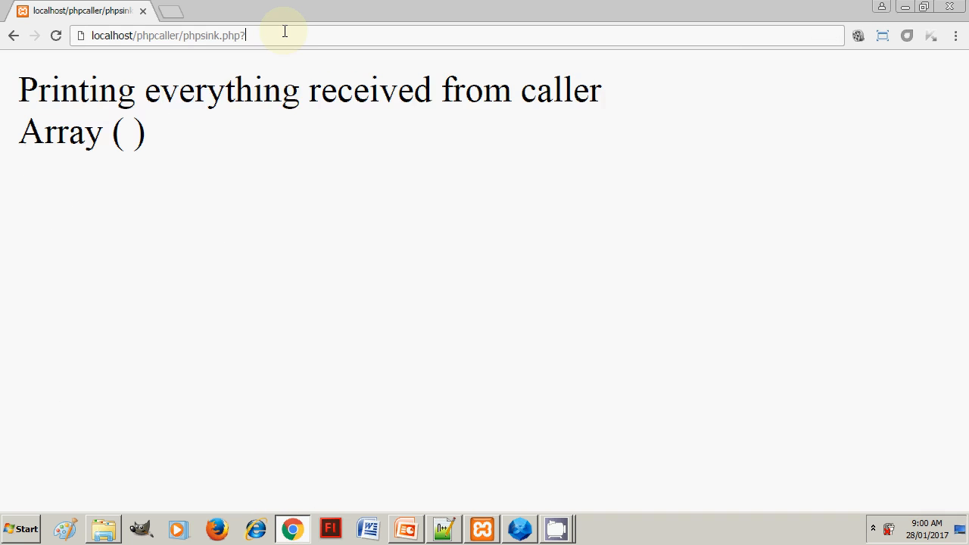
text(p)
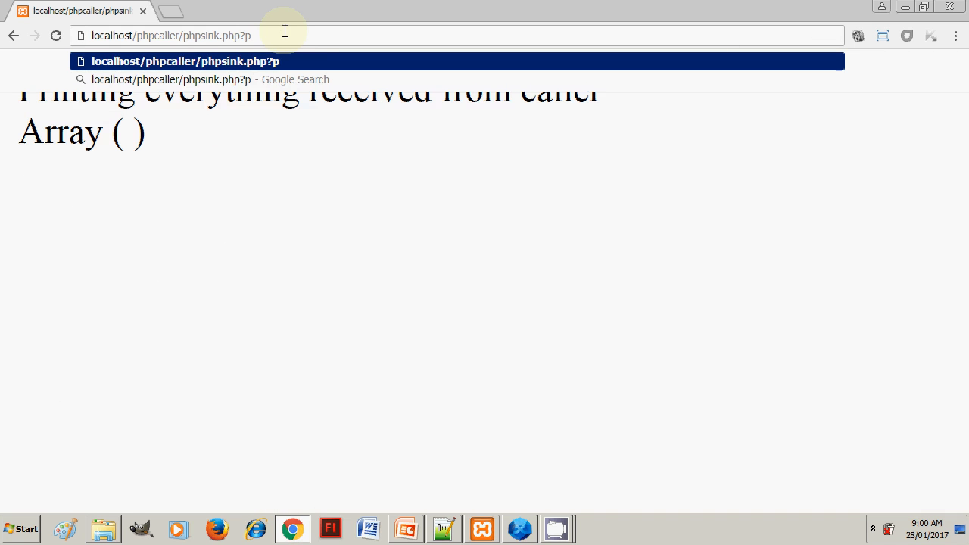
text(=1234&)
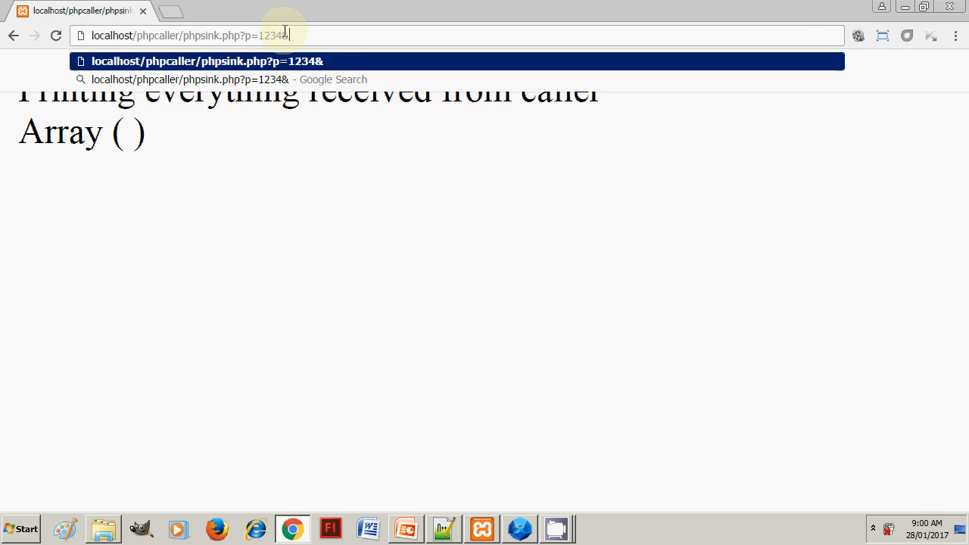
text(q=)
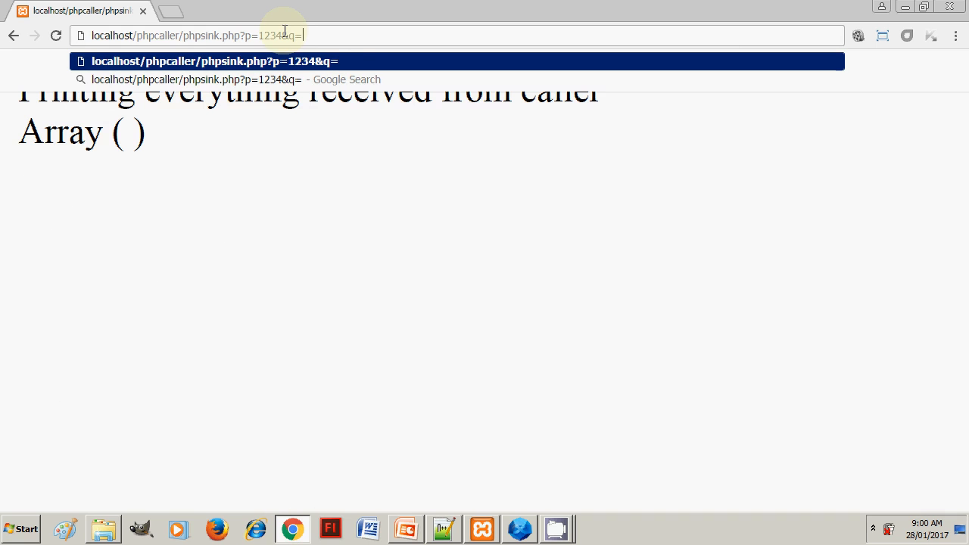
text(hello)
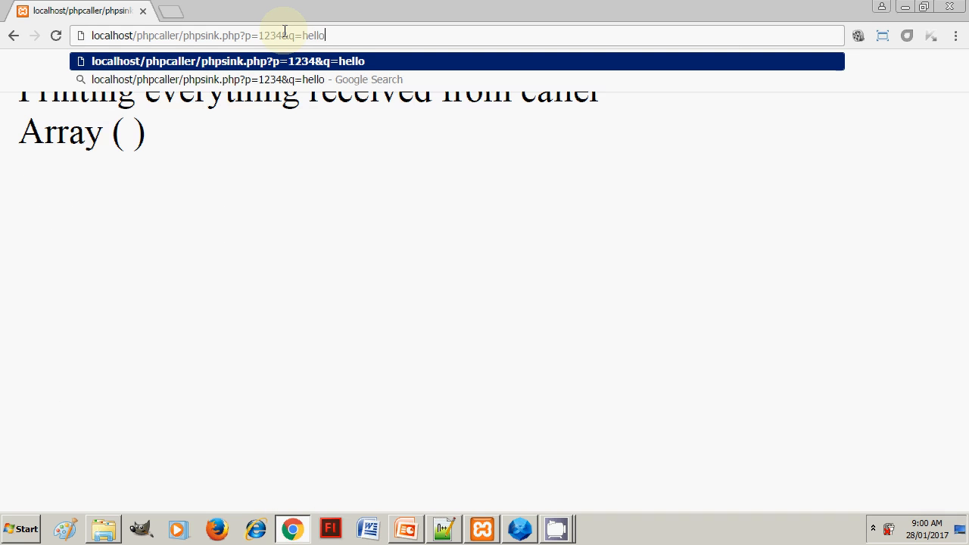
text(&)
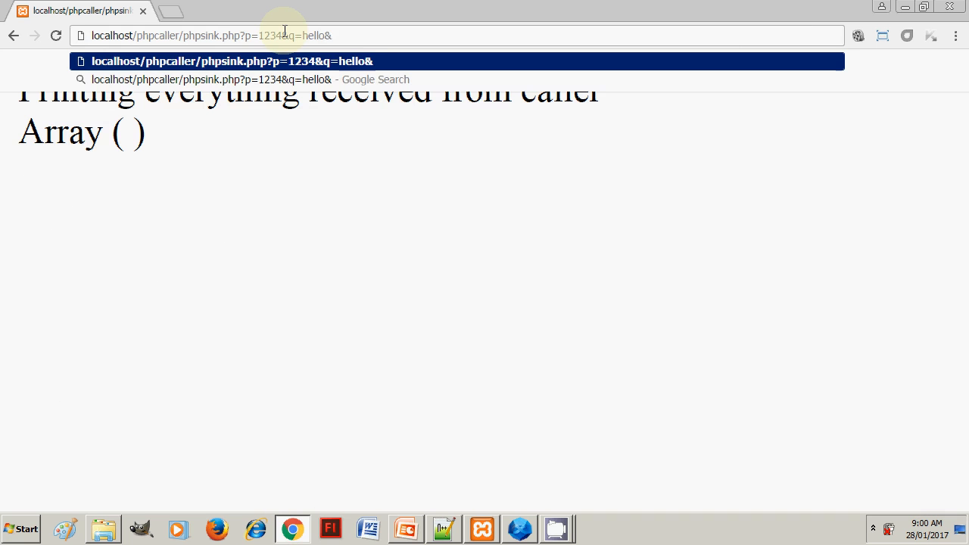
text(t=4178)
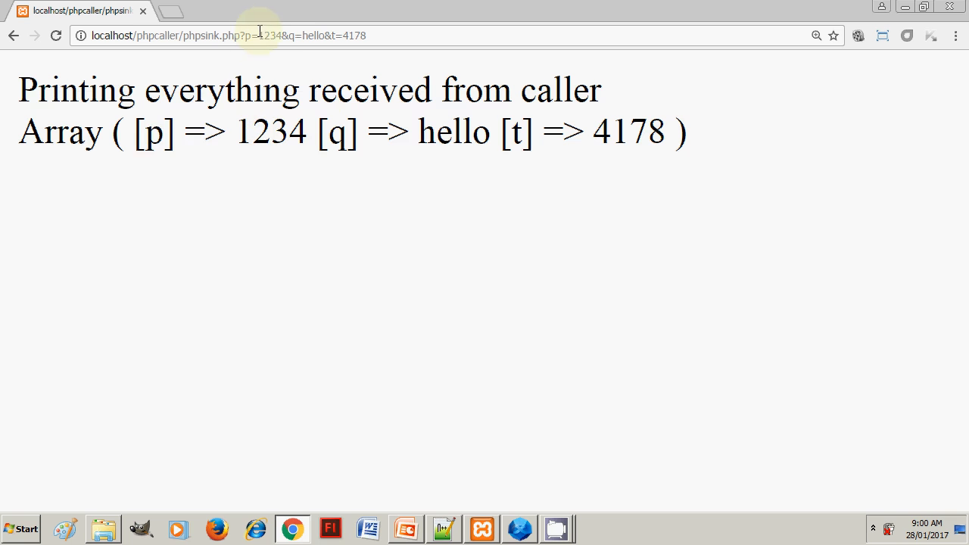
double_click(158, 130)
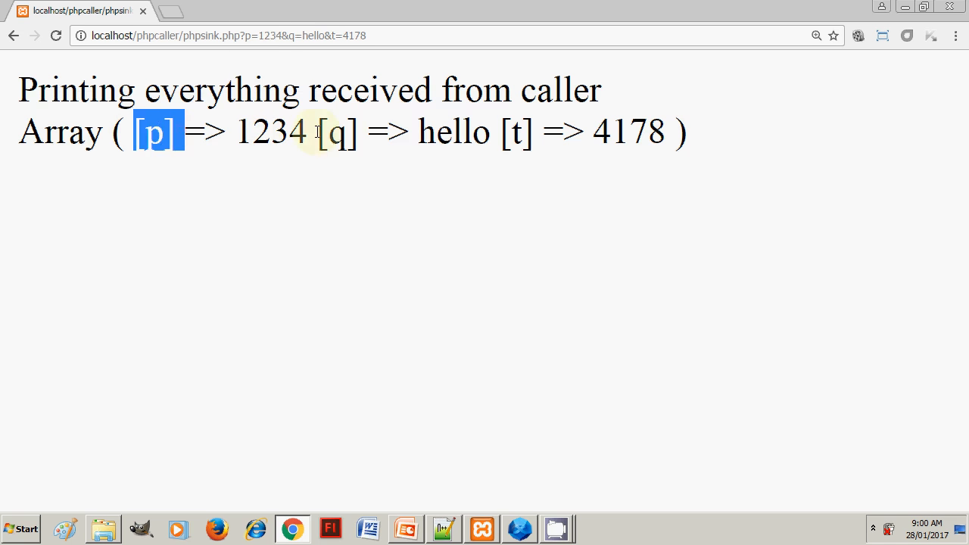
double_click(517, 130)
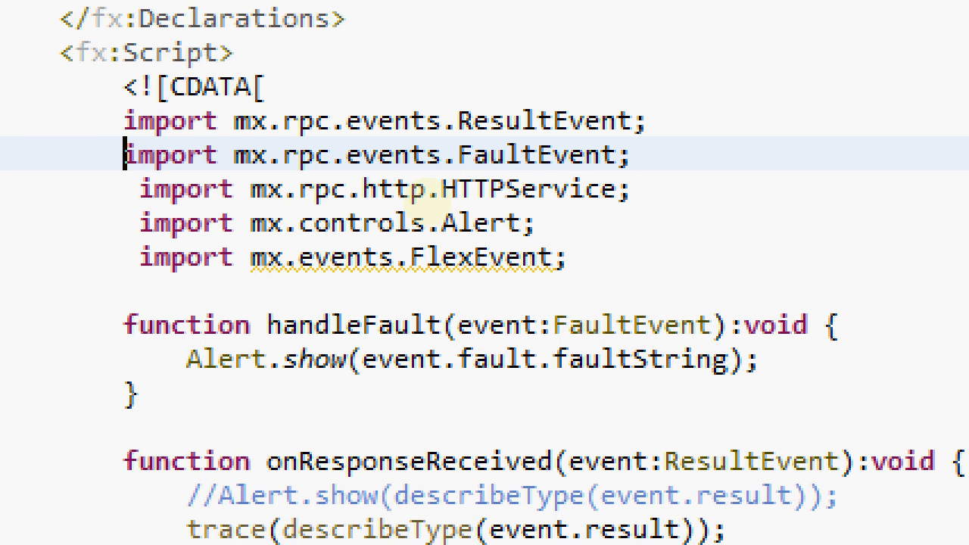
scroll(down, 3)
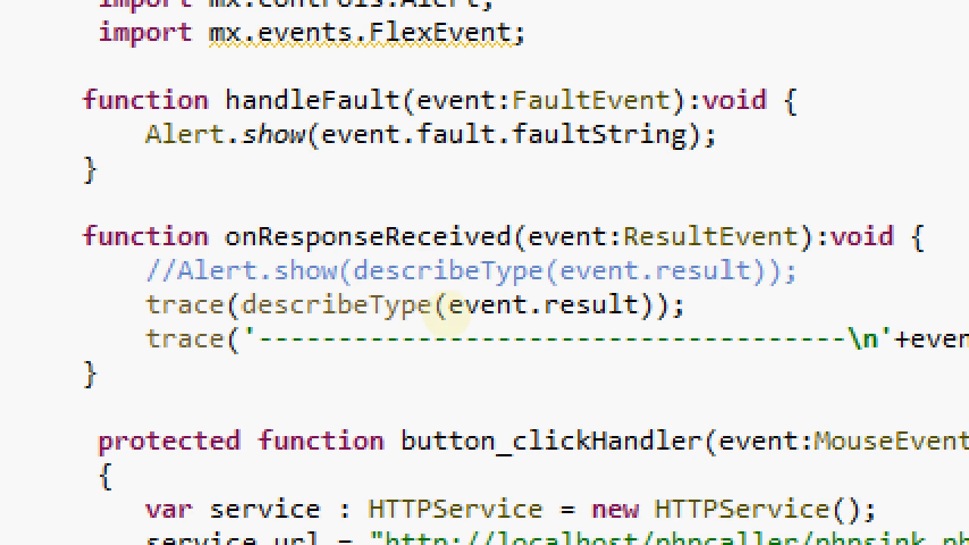
scroll(down, 3)
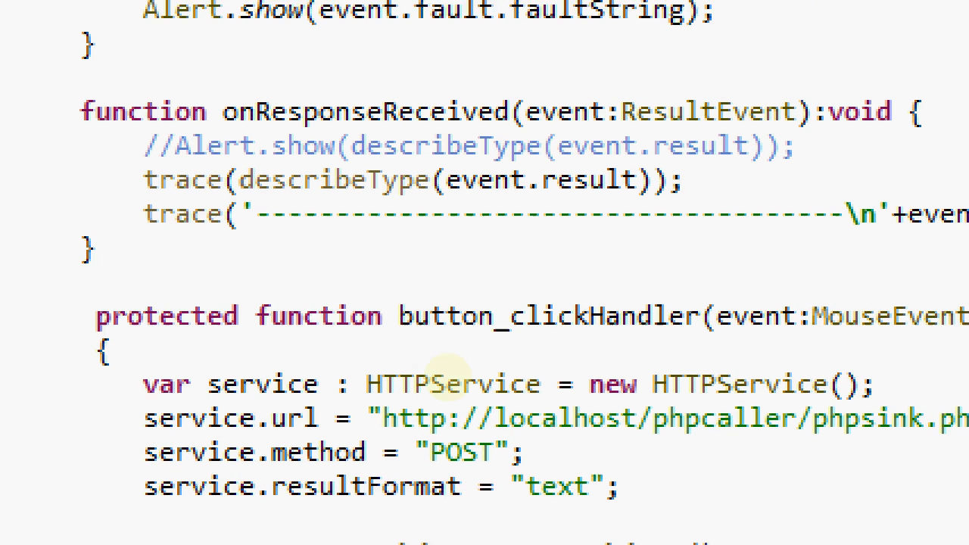
scroll(down, 3)
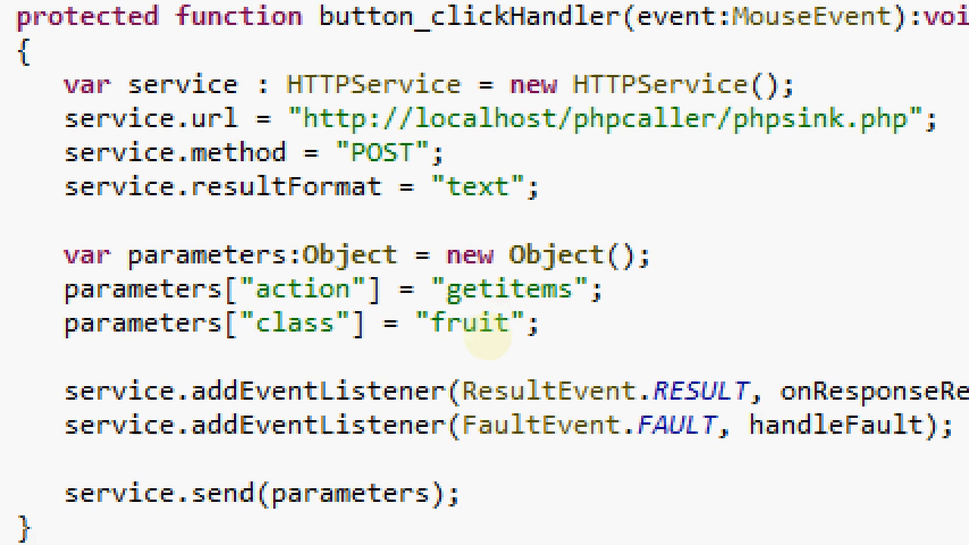
scroll(down, 3)
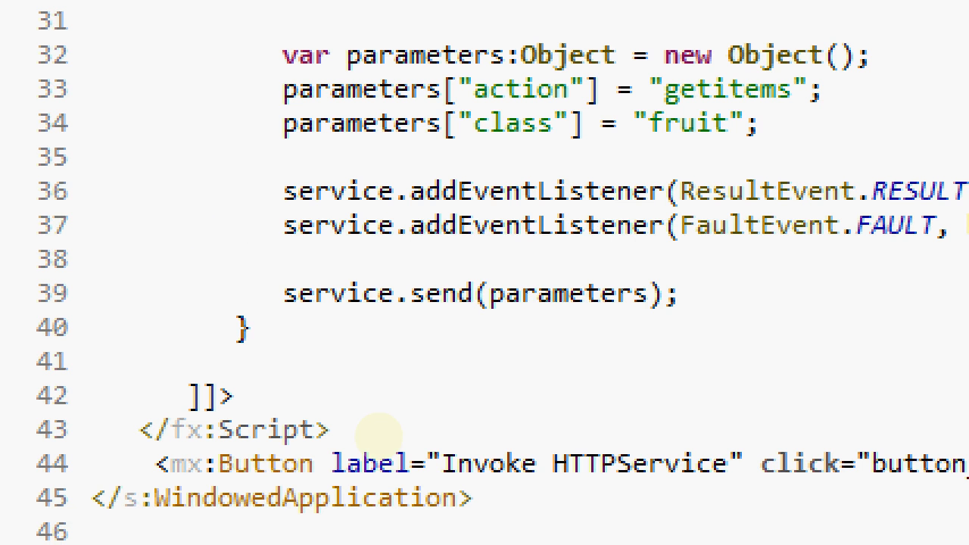
scroll(down, 3)
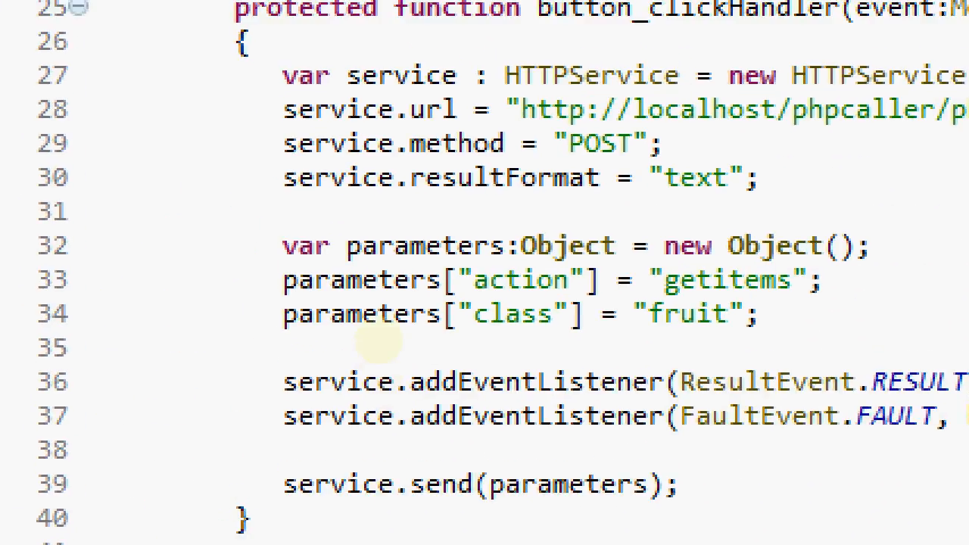
scroll(down, 3)
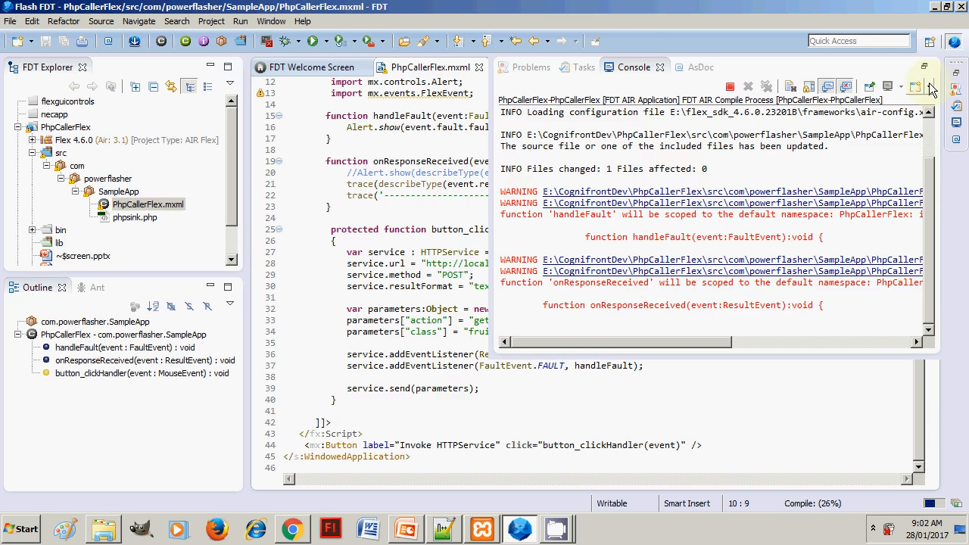
Step: Invoke the HTTPService from the running AIR app, read the console trace, and close the app window
click(312, 41)
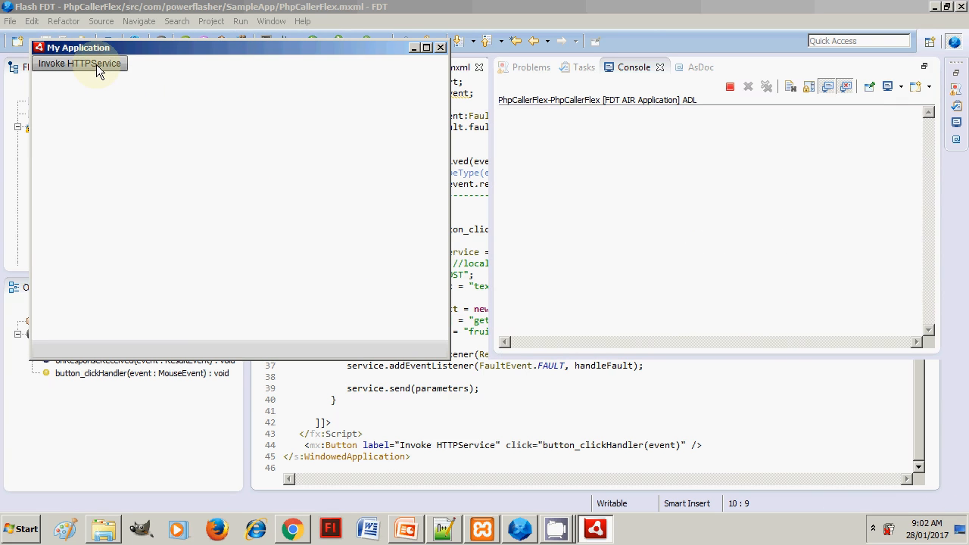
click(78, 64)
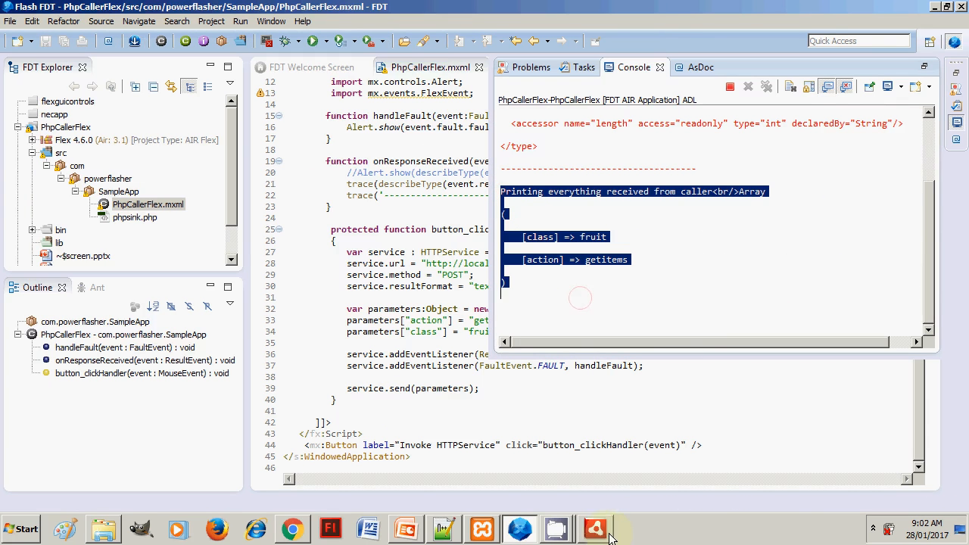
click(595, 526)
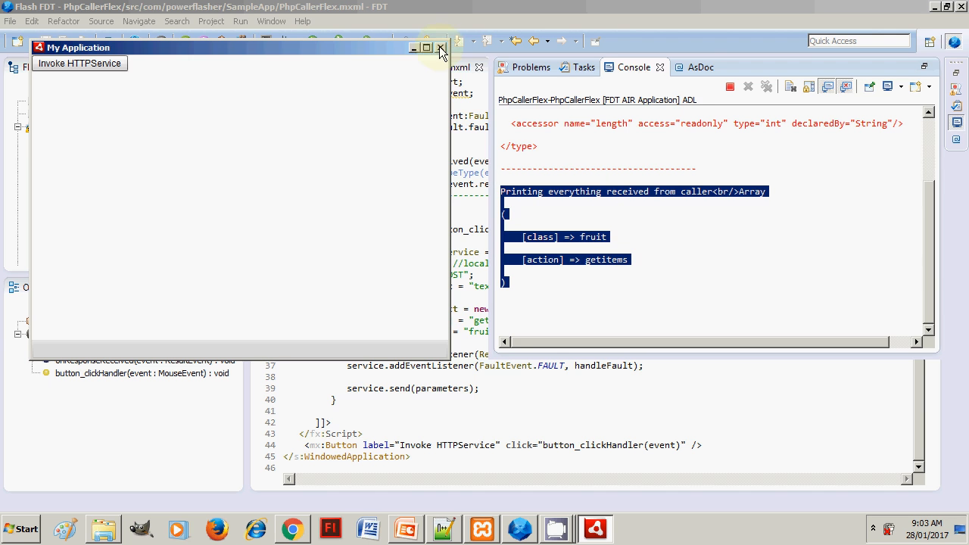
click(442, 47)
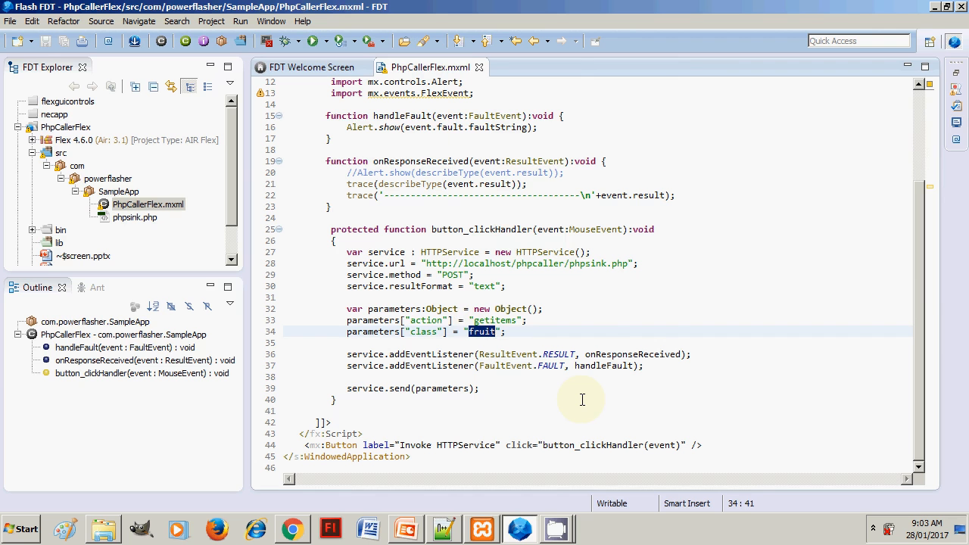
Step: Set the request keys to json "place your own JSON variable" and param 3378
text(place your own)
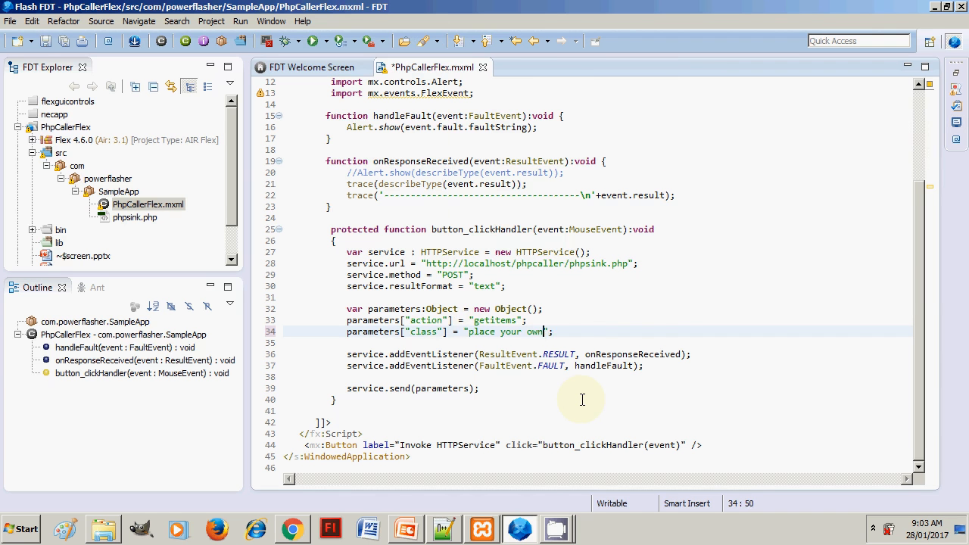
text(JSON variable)
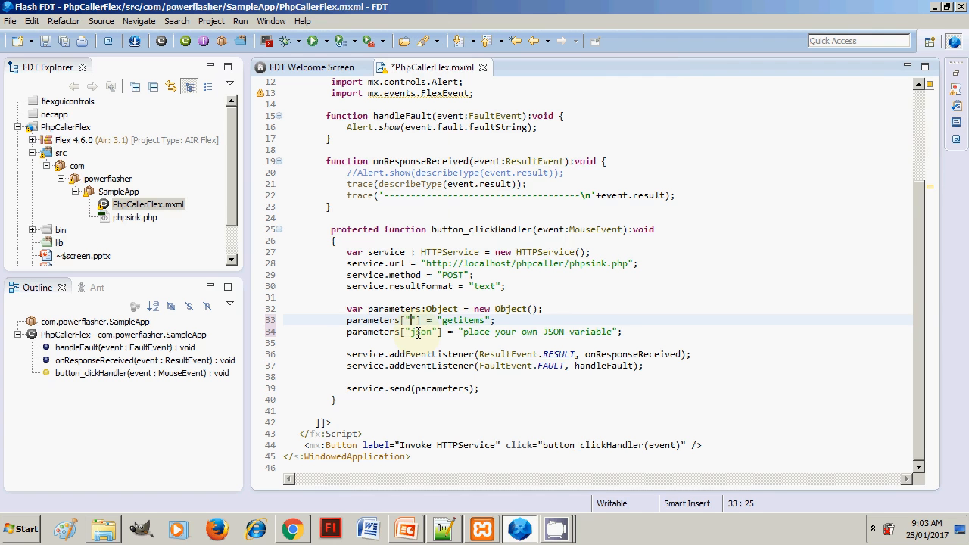
text(param)
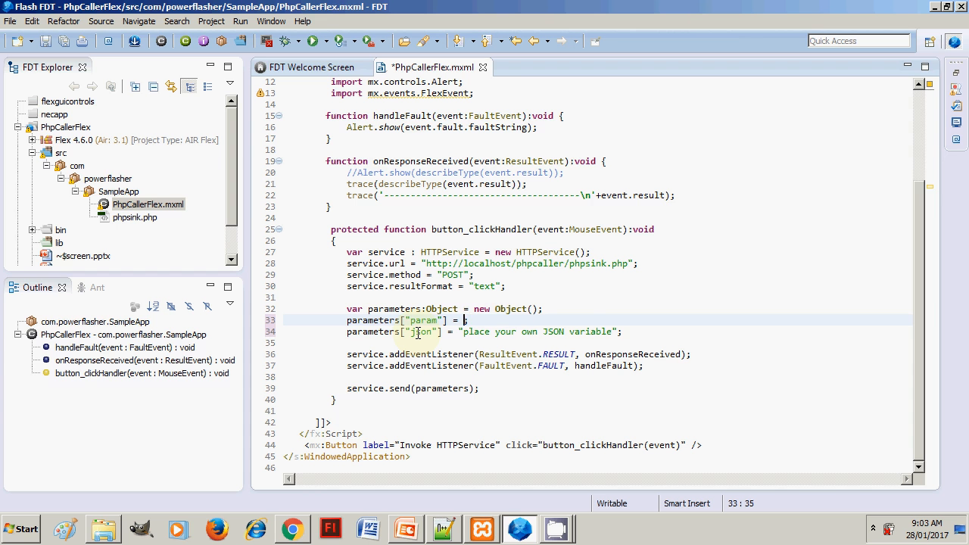
text(3378)
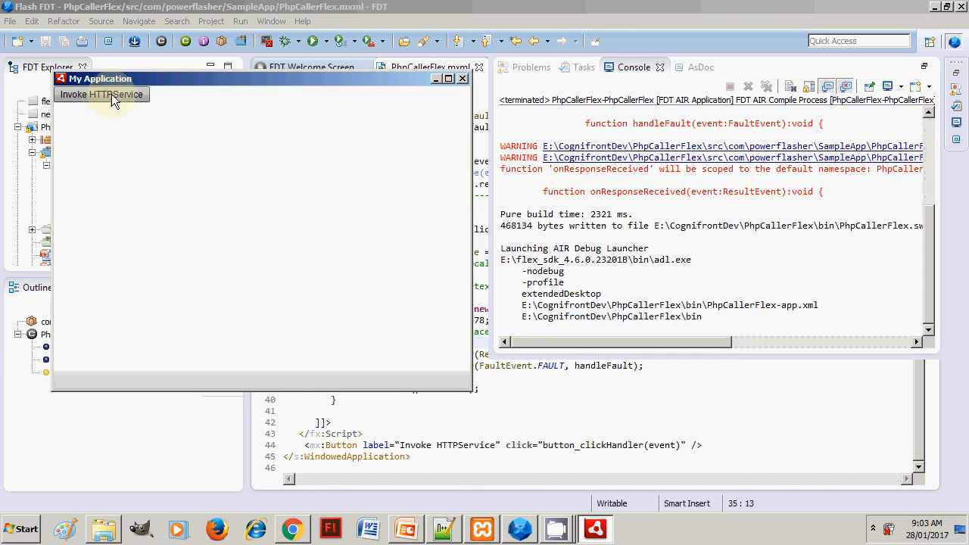
Step: Invoke the HTTPService so the console shows json and param 3378 received
click(101, 94)
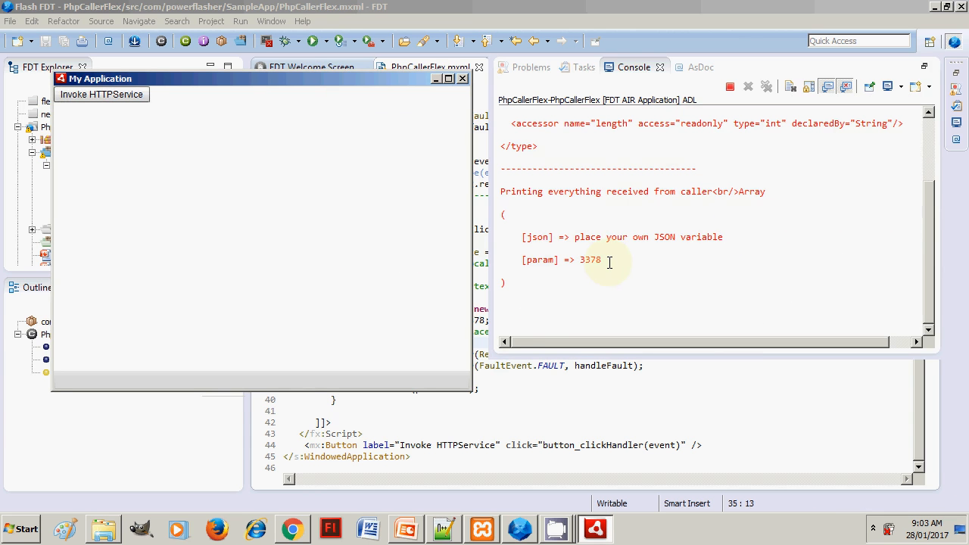
mouse_move(684, 290)
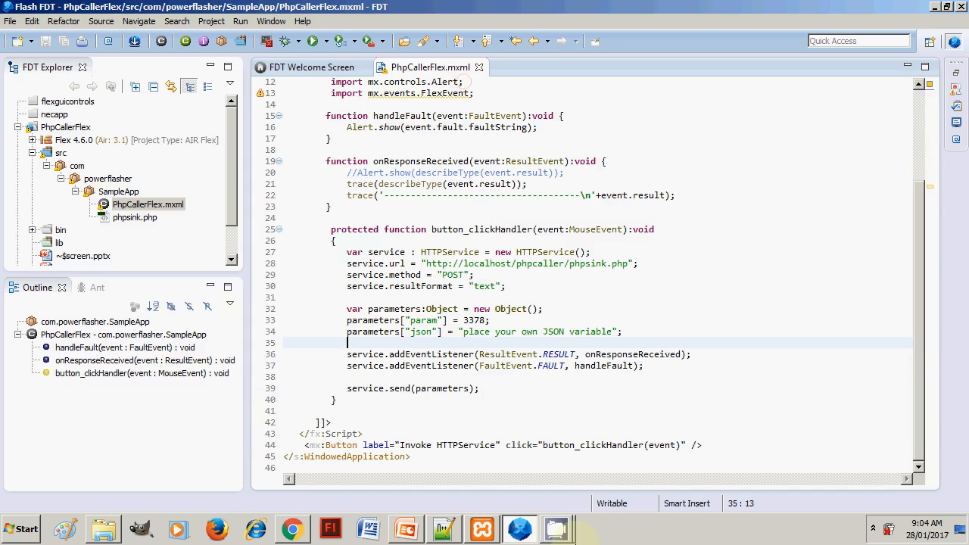
Step: Show httpd.conf in Notepad++ and highlight the Alias /phpcaller directive
click(442, 529)
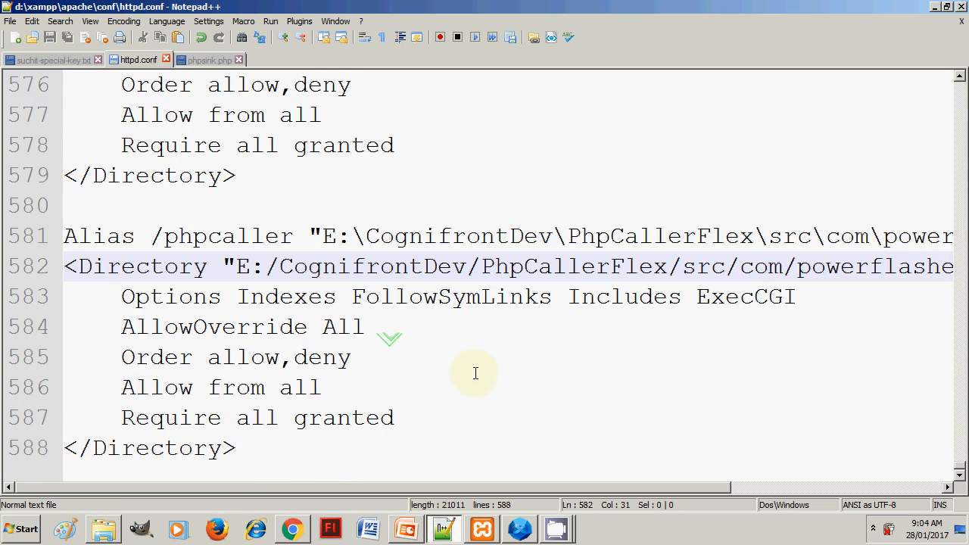
click(67, 236)
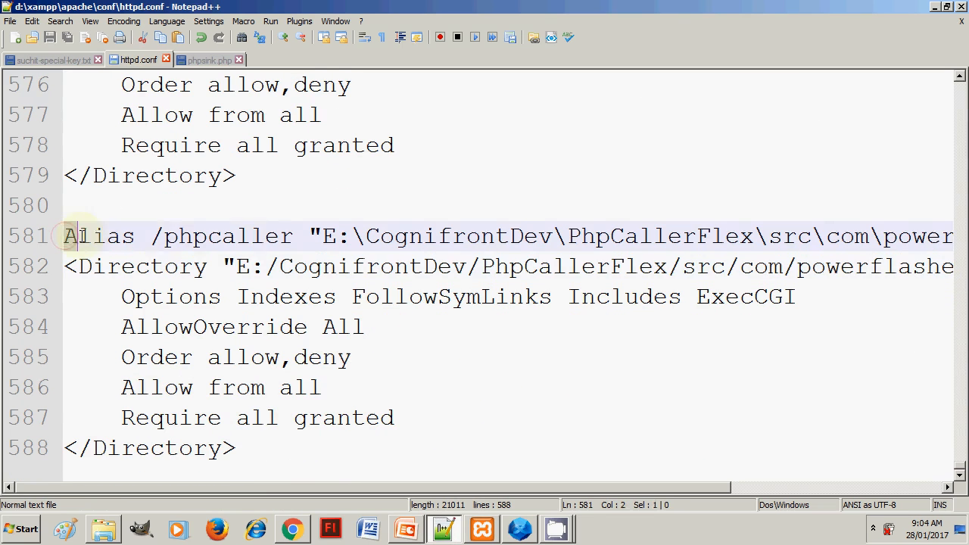
drag(63, 236, 291, 236)
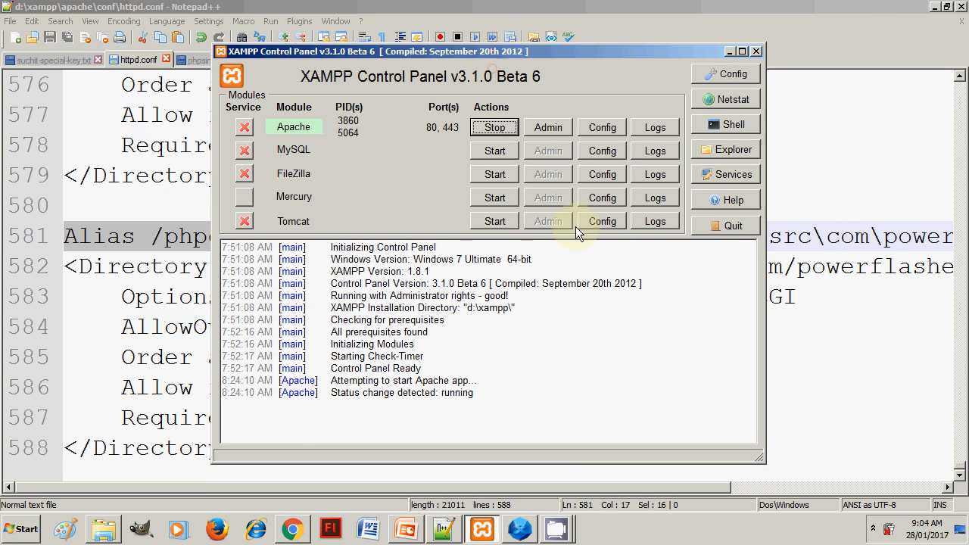
mouse_move(566, 454)
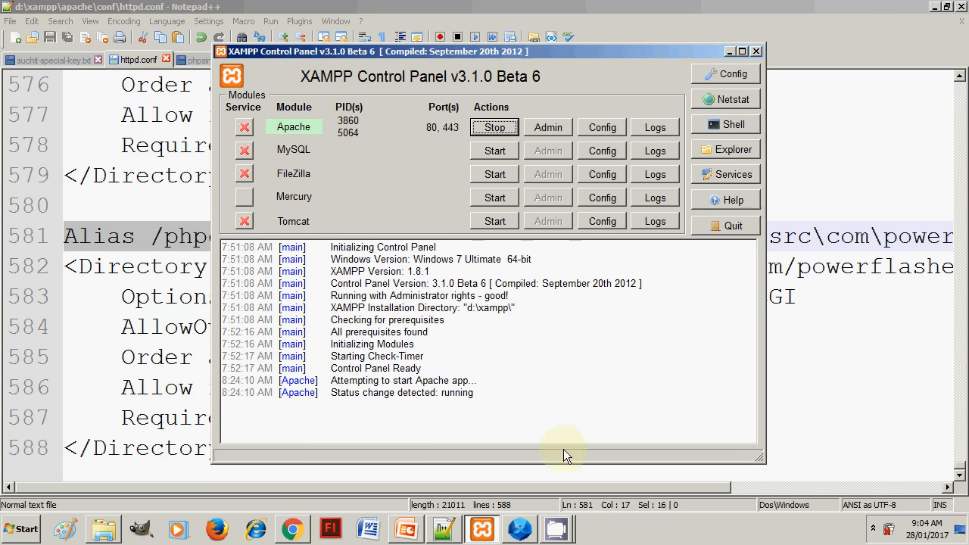
mouse_move(575, 406)
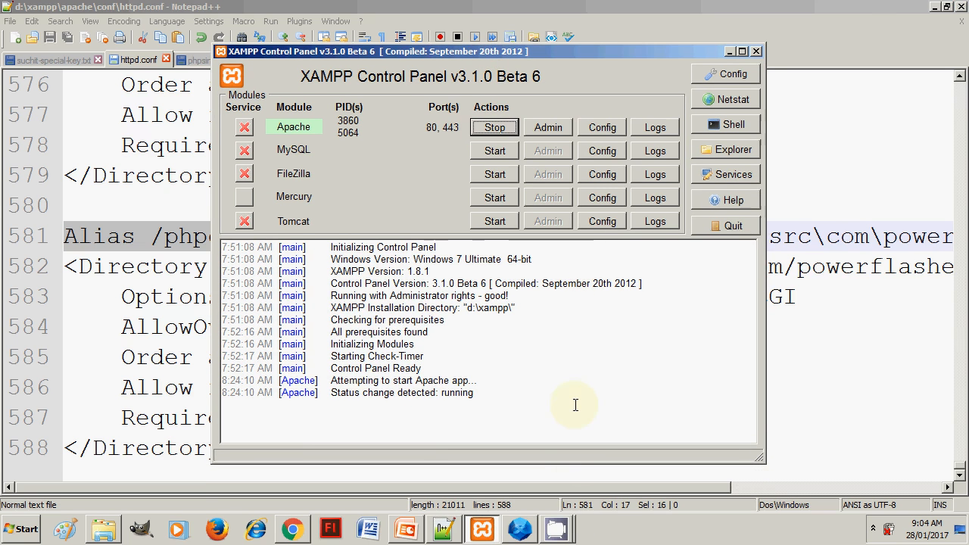